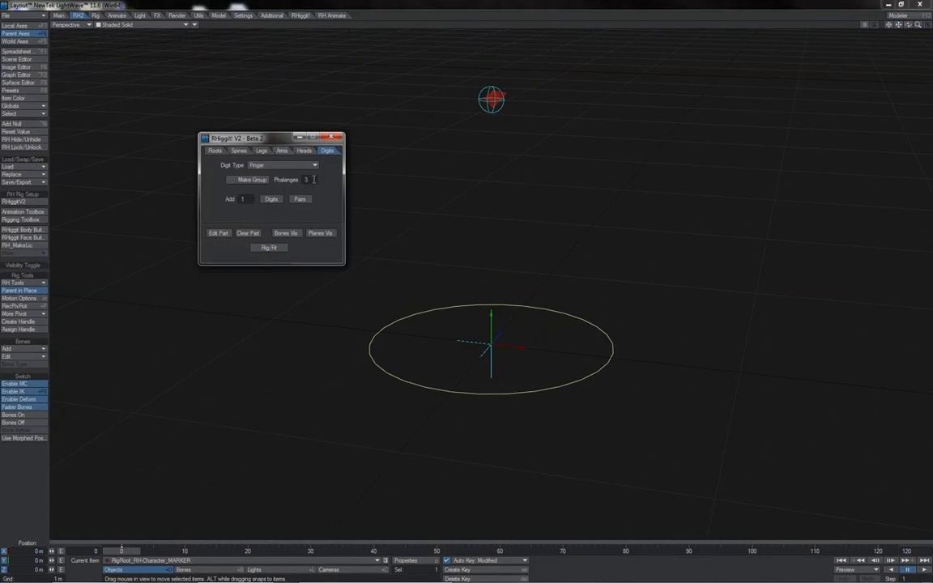
Choose Finger as the digit type and add one digit to the rig.
click(282, 166)
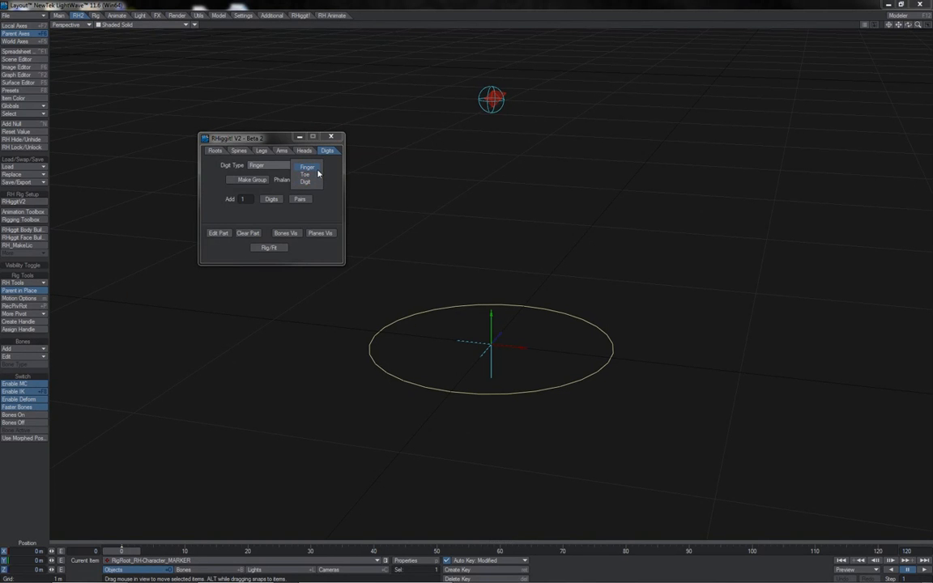
click(308, 167)
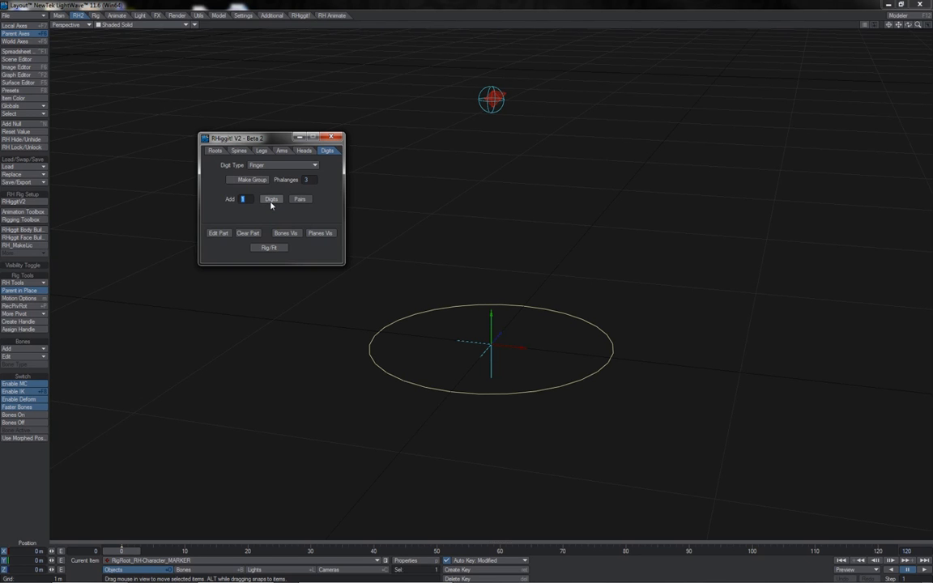
click(272, 199)
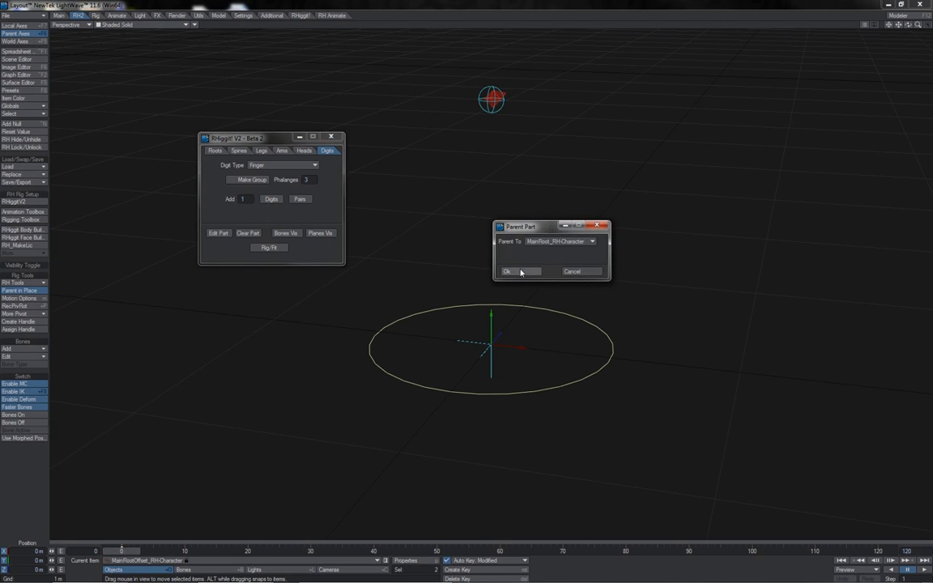
Accept the character rig root as the finger's parent and inspect the new rig.
click(508, 271)
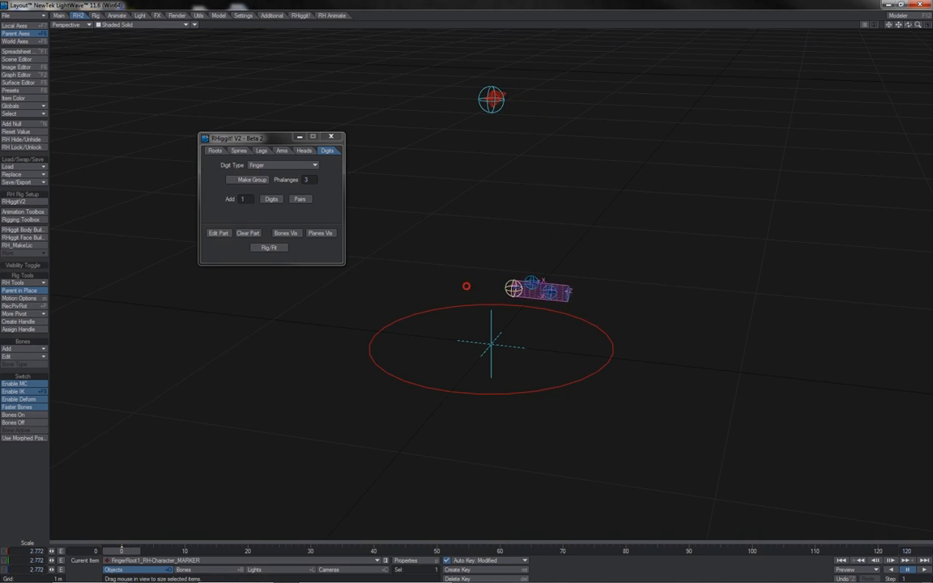
click(269, 248)
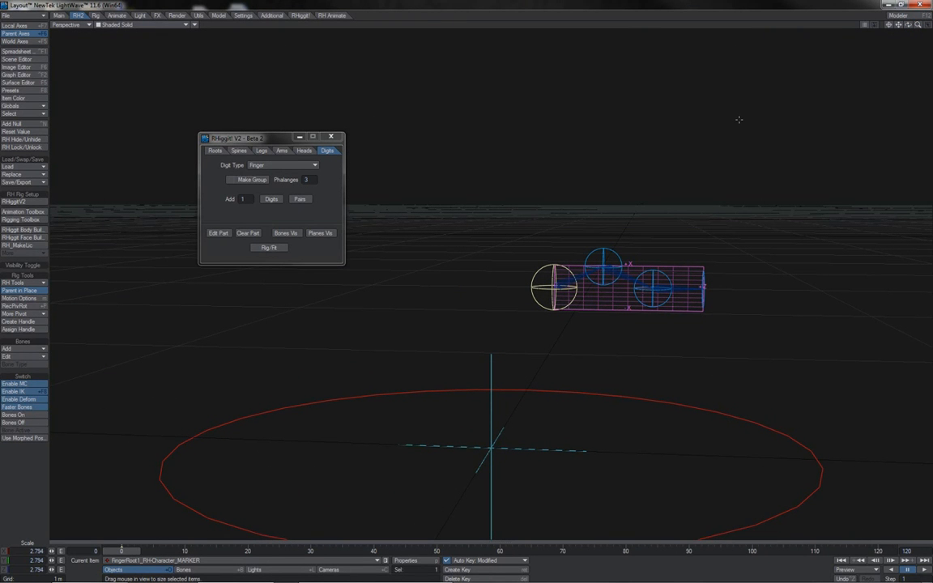
mouse_move(354, 215)
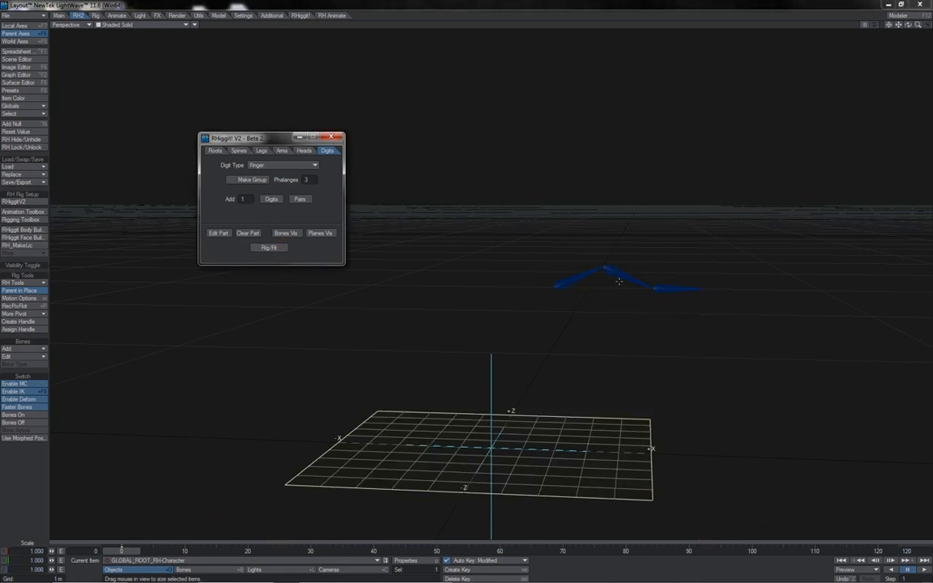
Select a finger bone and bring up its part attribute settings.
click(606, 269)
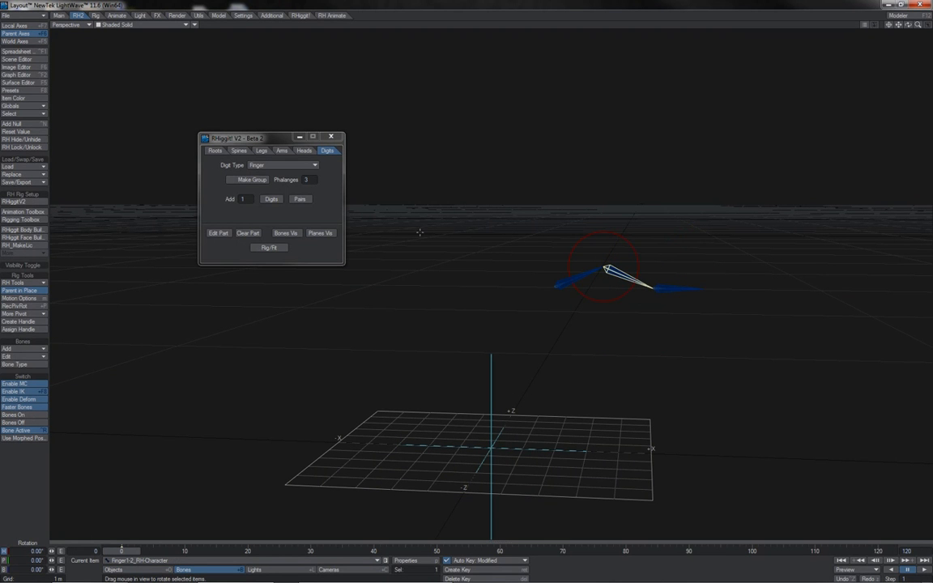
click(217, 233)
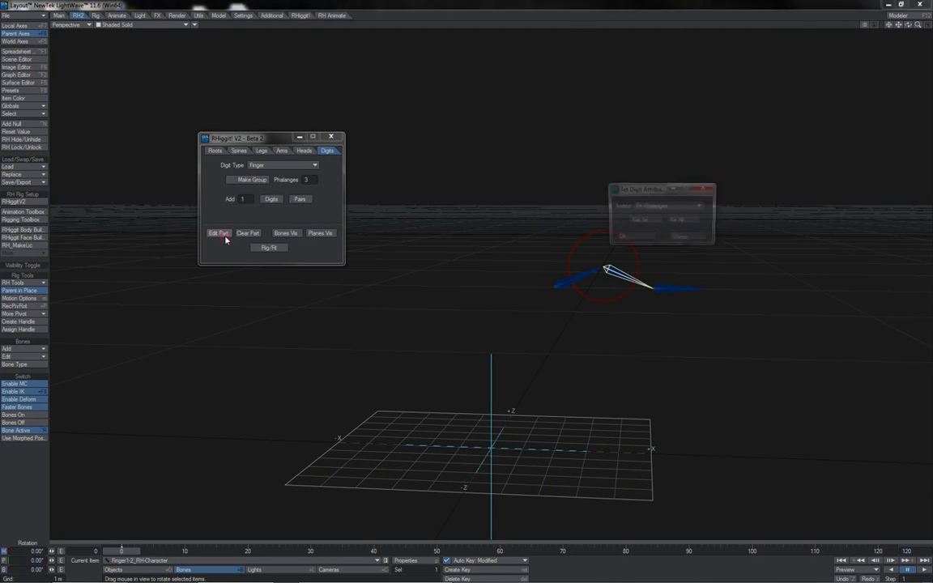
Set the digit to FK Rotate and curl the finger by rotating its bones.
click(698, 204)
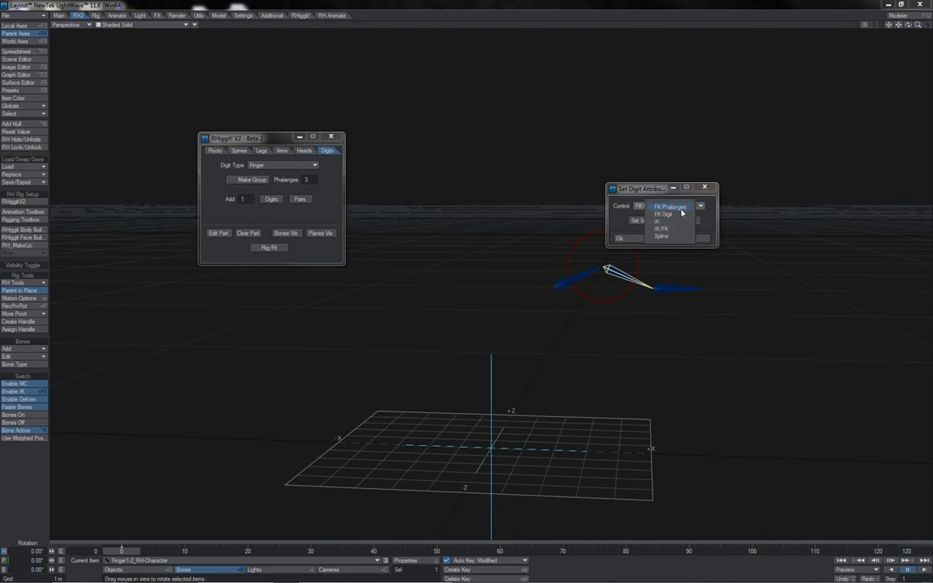
click(664, 214)
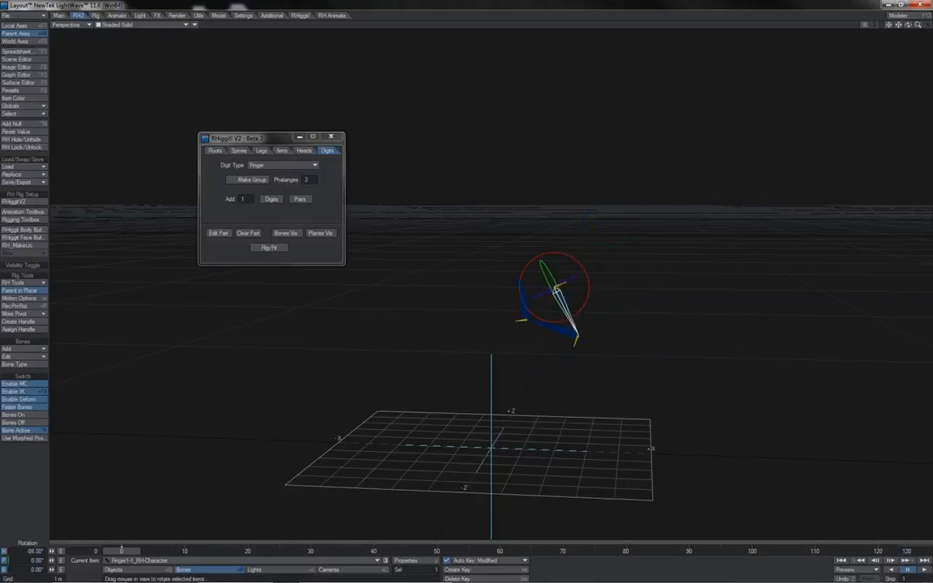
drag(554, 300, 566, 332)
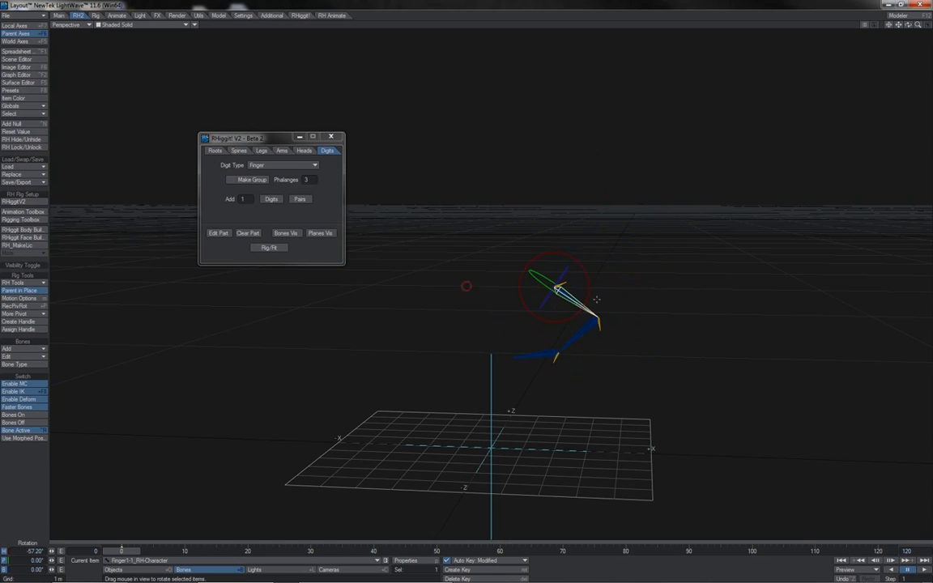
drag(558, 292, 596, 324)
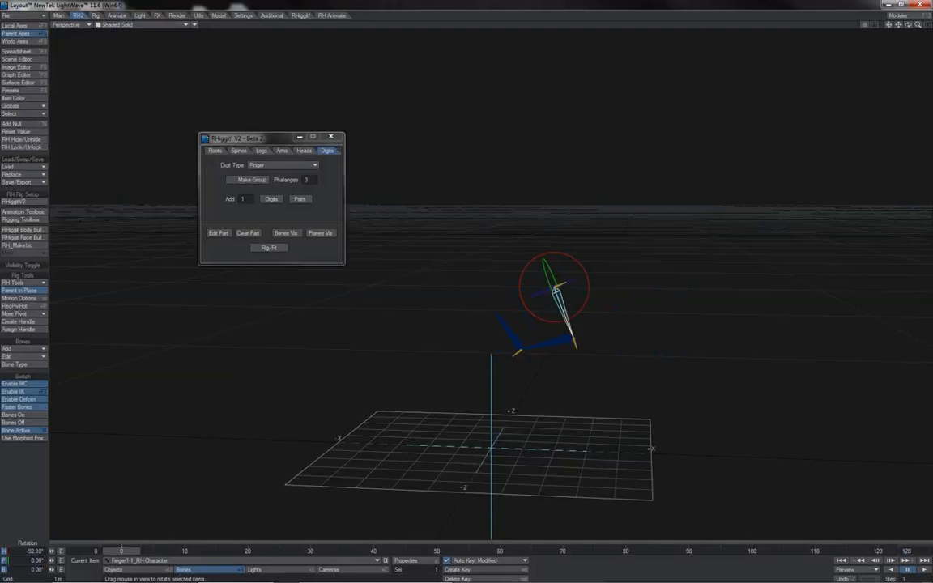
drag(553, 291, 579, 263)
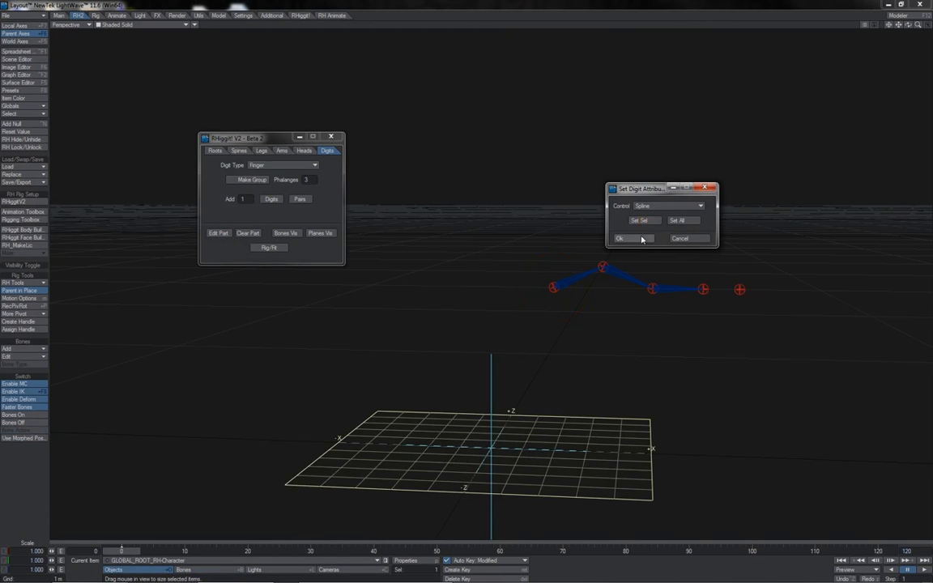
Confirm Spline mode and arch the finger by moving its red spline control nulls.
click(619, 238)
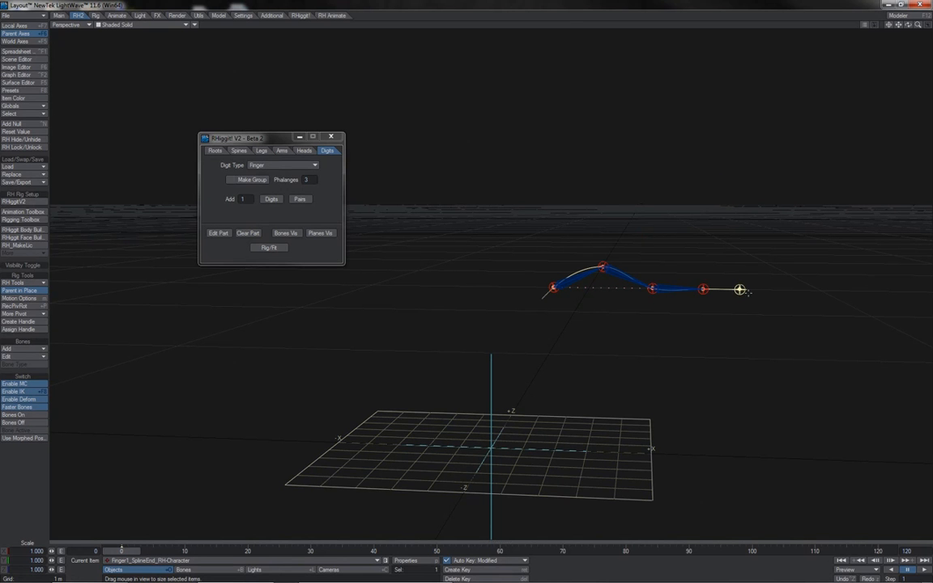
drag(738, 290, 777, 289)
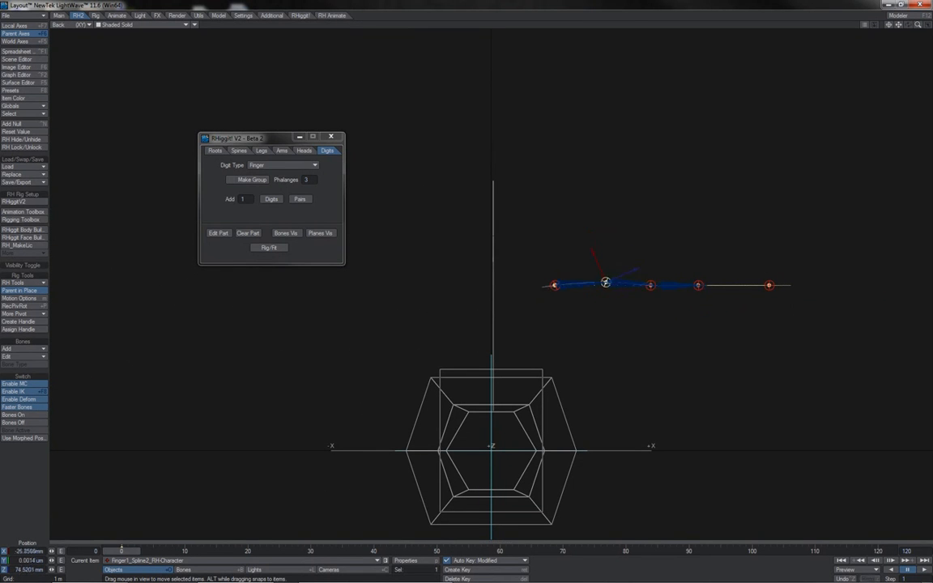
drag(605, 282, 595, 252)
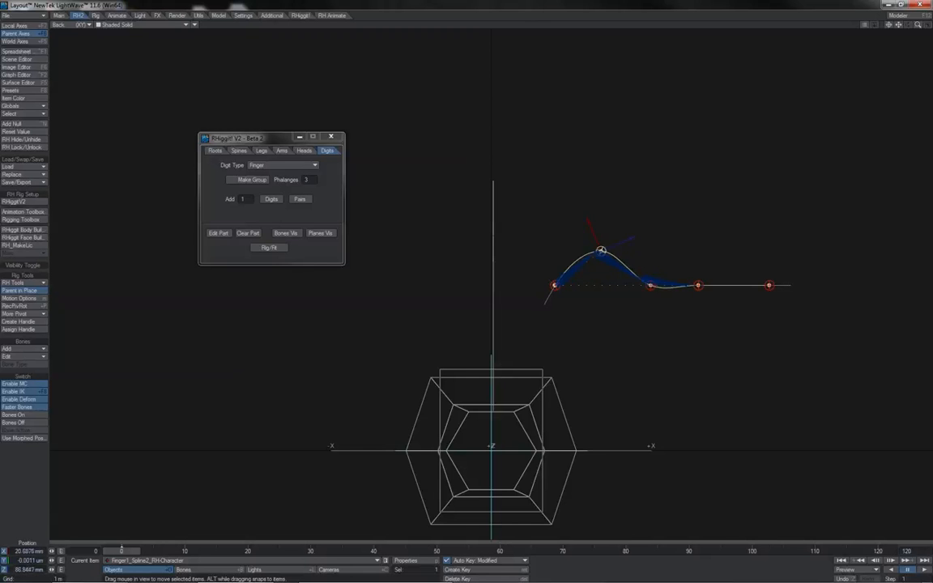
drag(600, 251, 589, 266)
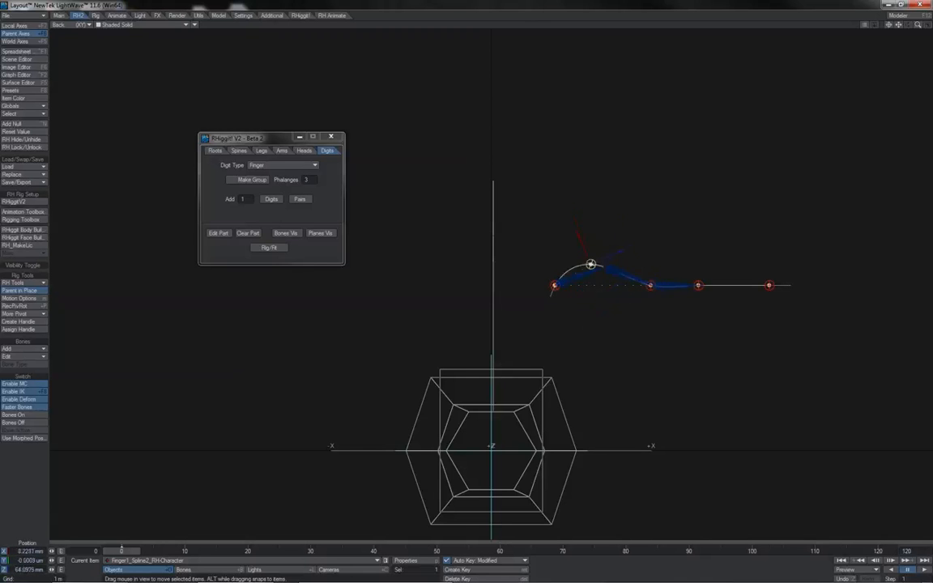
drag(591, 266, 594, 259)
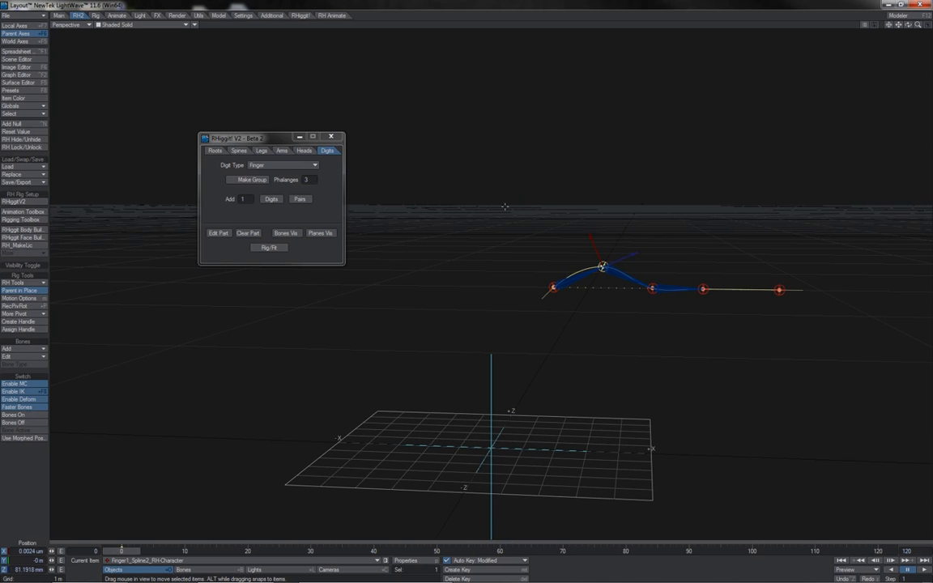
mouse_move(466, 210)
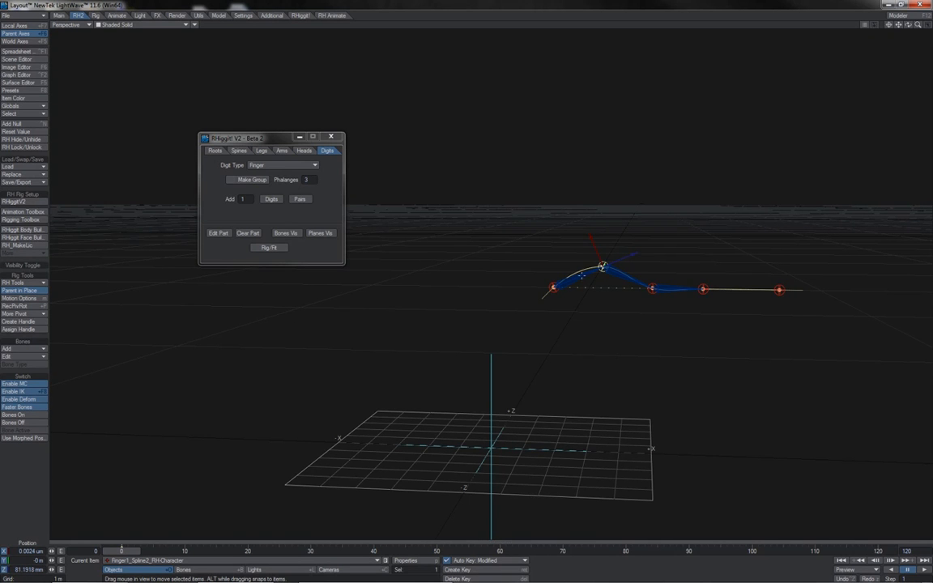
Fold the finger by pulling its IK goal and rotating the finger bone back and forth.
click(219, 233)
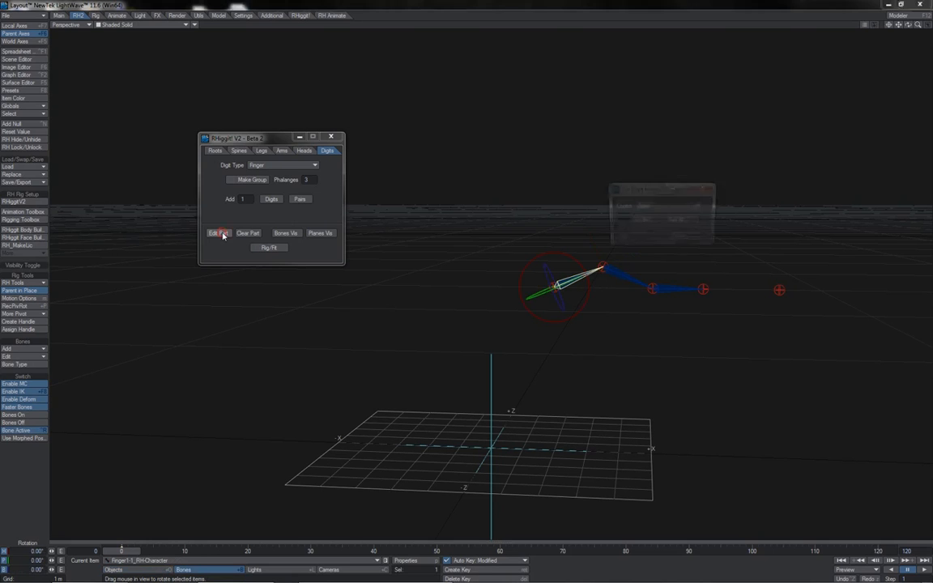
click(216, 233)
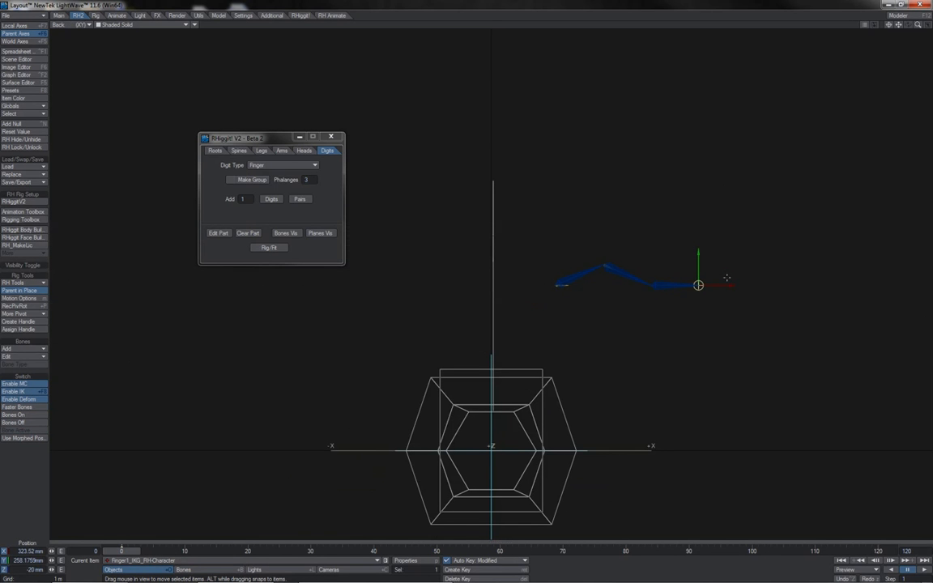
drag(698, 285, 646, 285)
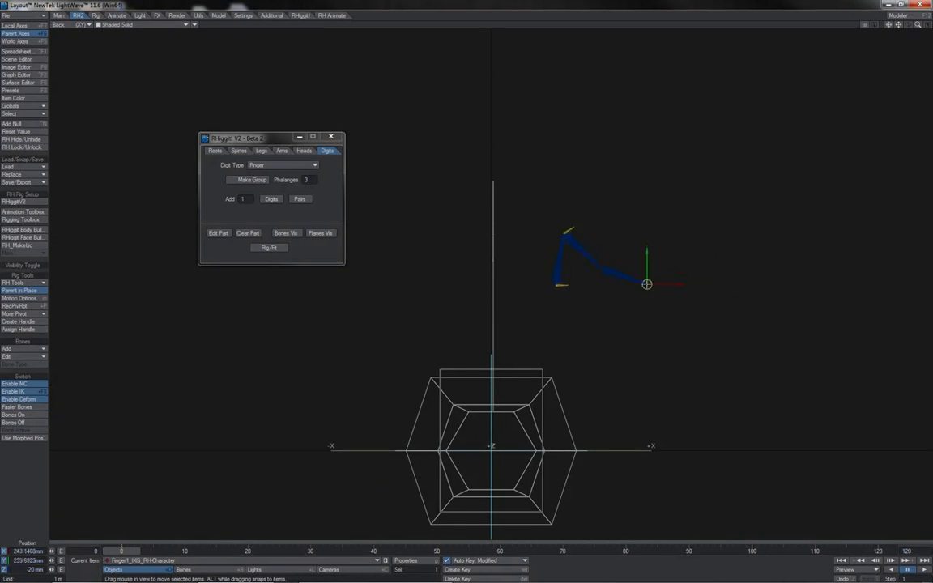
drag(646, 283, 675, 284)
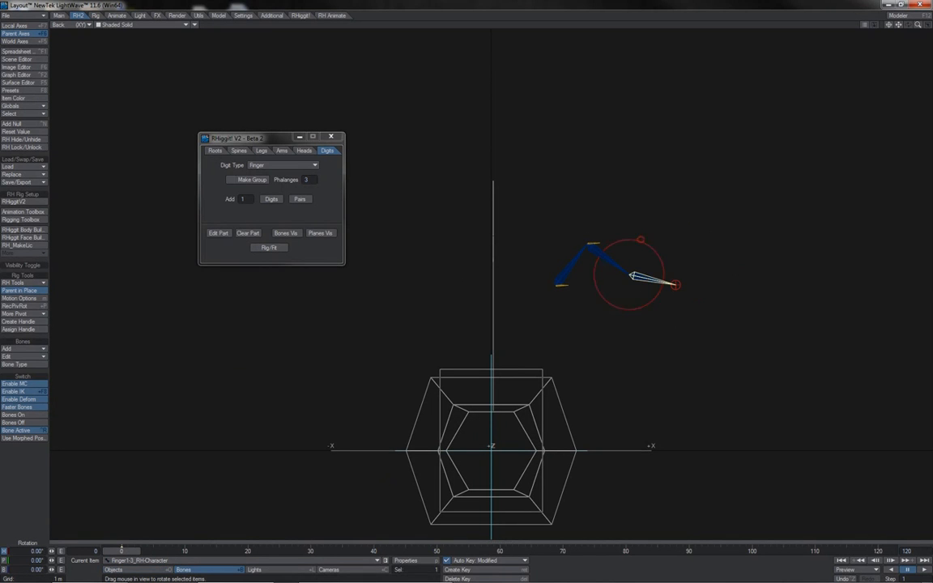
drag(634, 278, 647, 251)
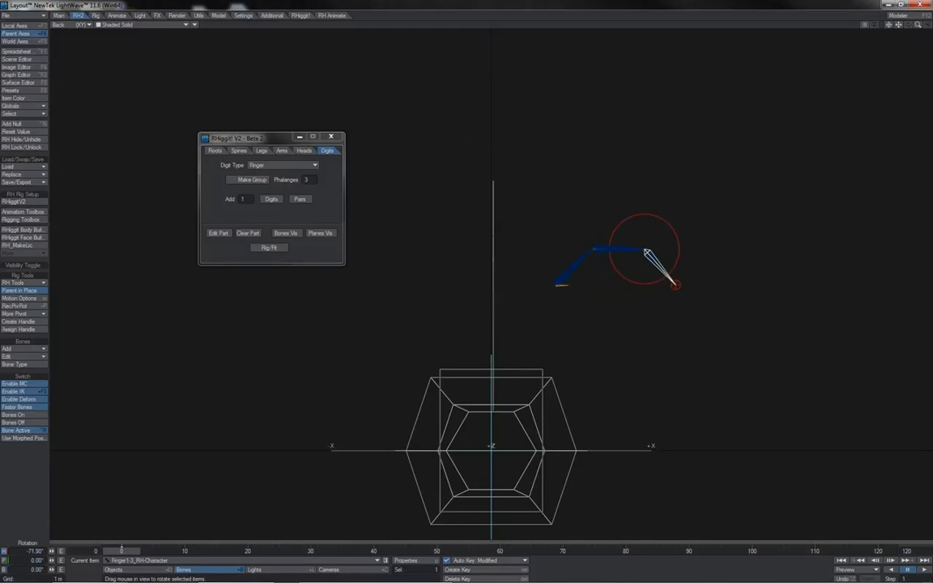
drag(648, 256, 634, 278)
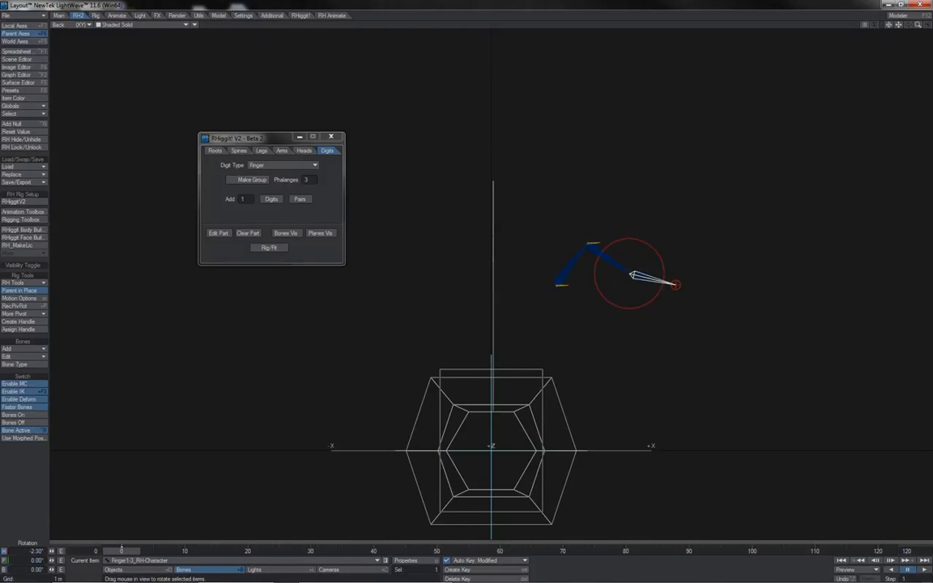
drag(632, 275, 651, 246)
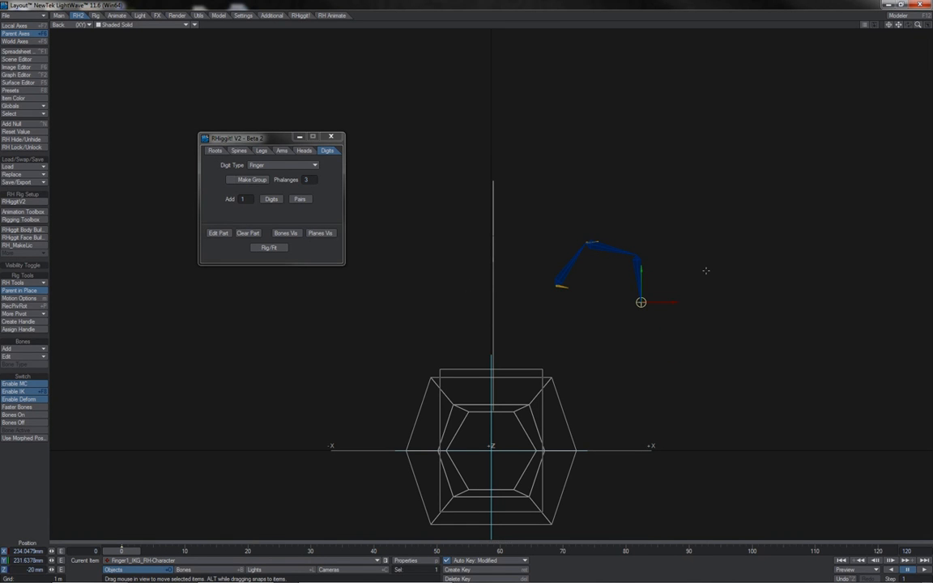
mouse_move(628, 262)
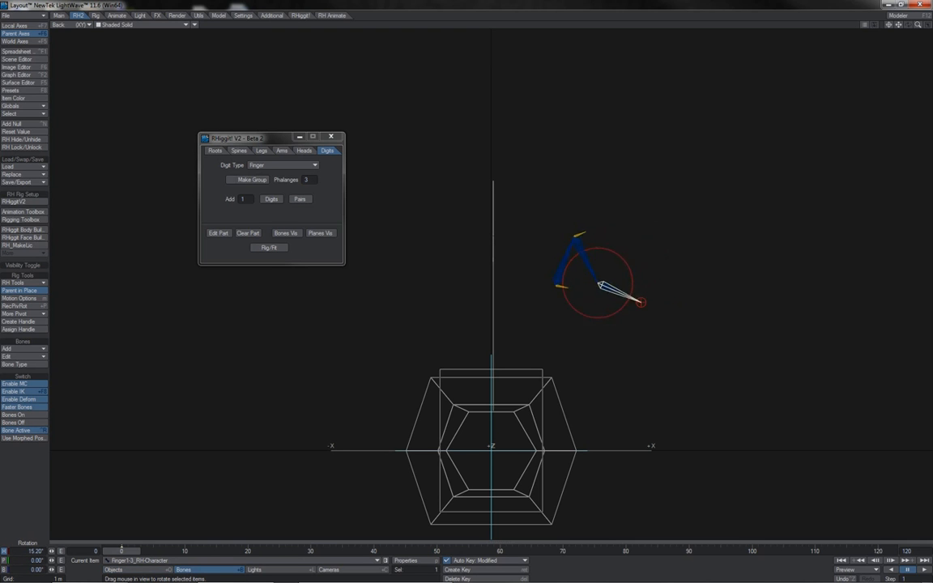
Bend the spline digit into a curl and refine the tip pose.
drag(599, 284, 599, 291)
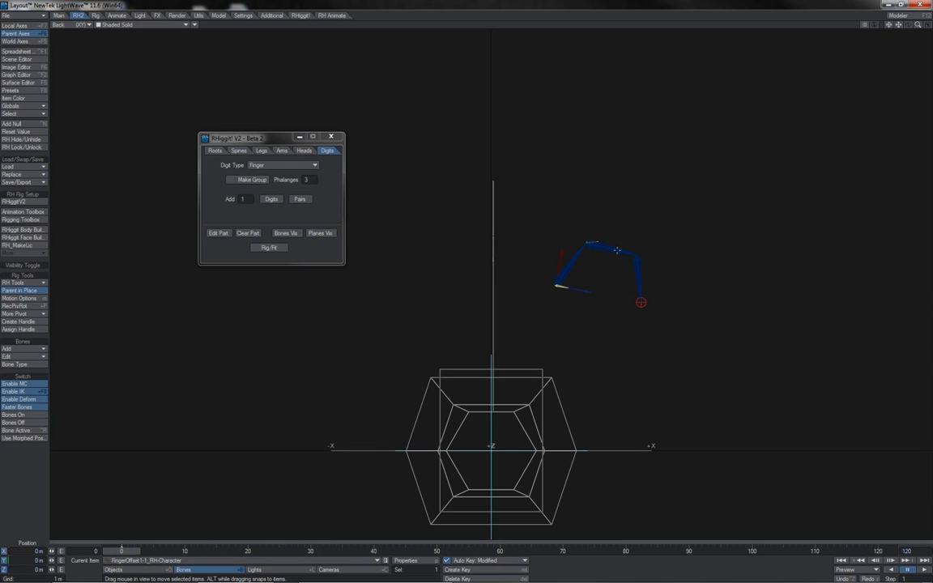
drag(616, 249, 596, 241)
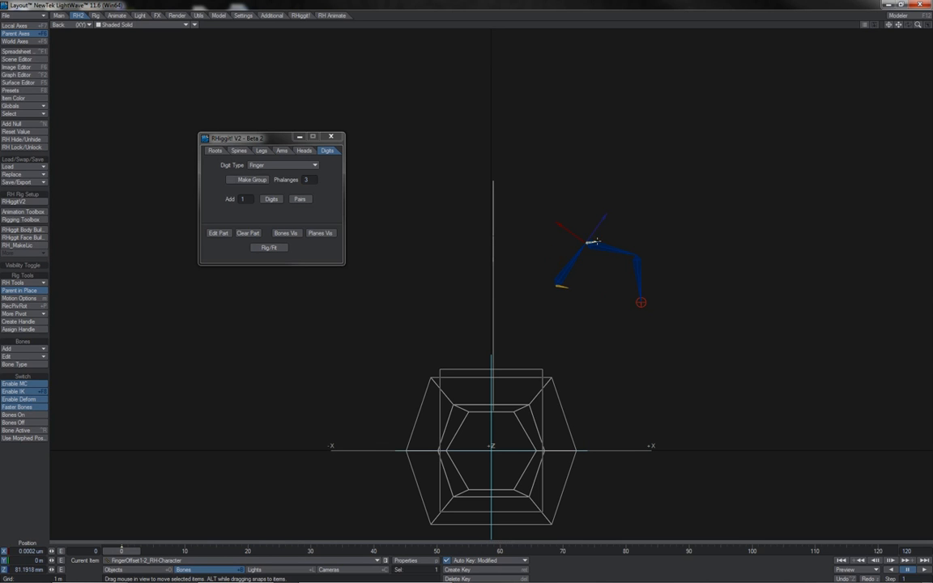
drag(596, 241, 583, 241)
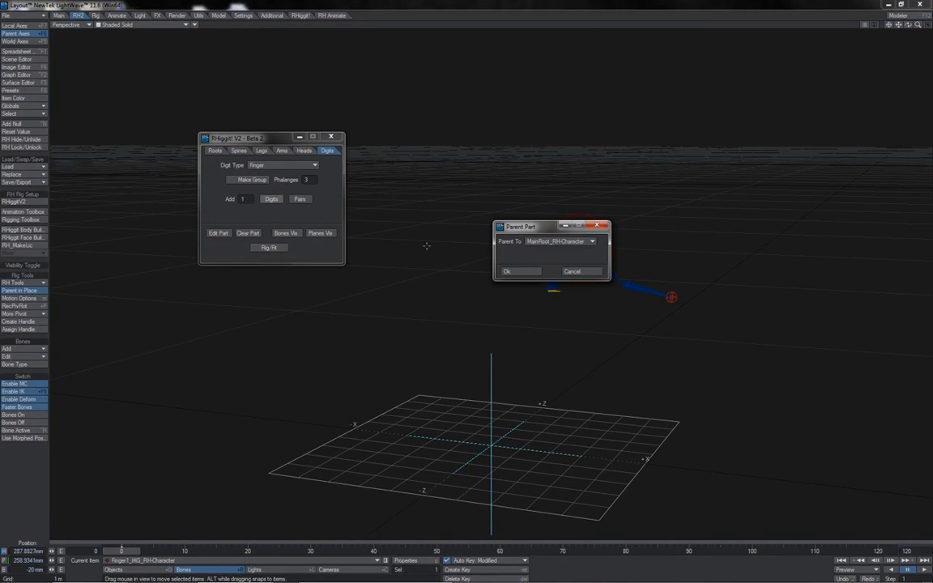
Confirm parenting the second digit to the character's MainRoot.
click(507, 272)
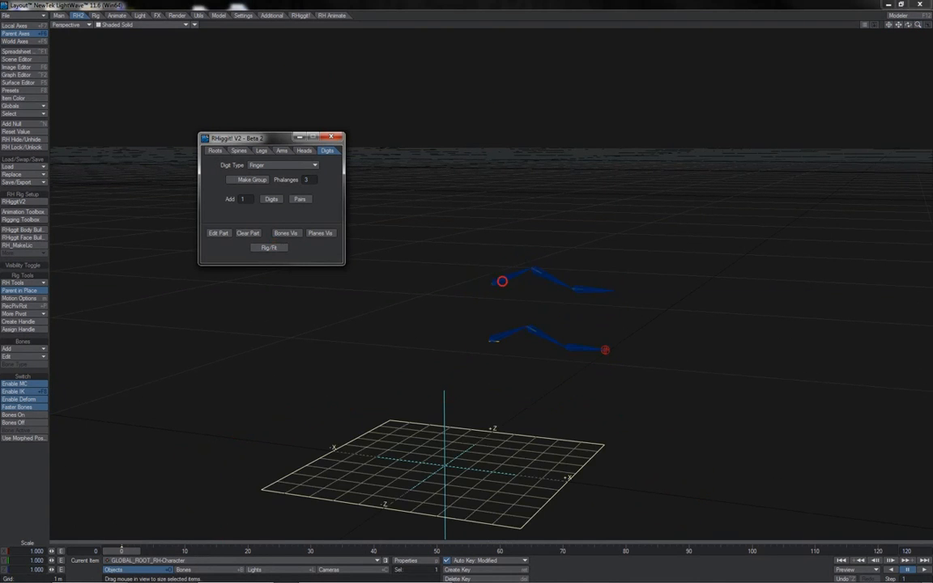
Add IK/FK blend switch cubes to the two digits and select one to toggle modes.
click(217, 233)
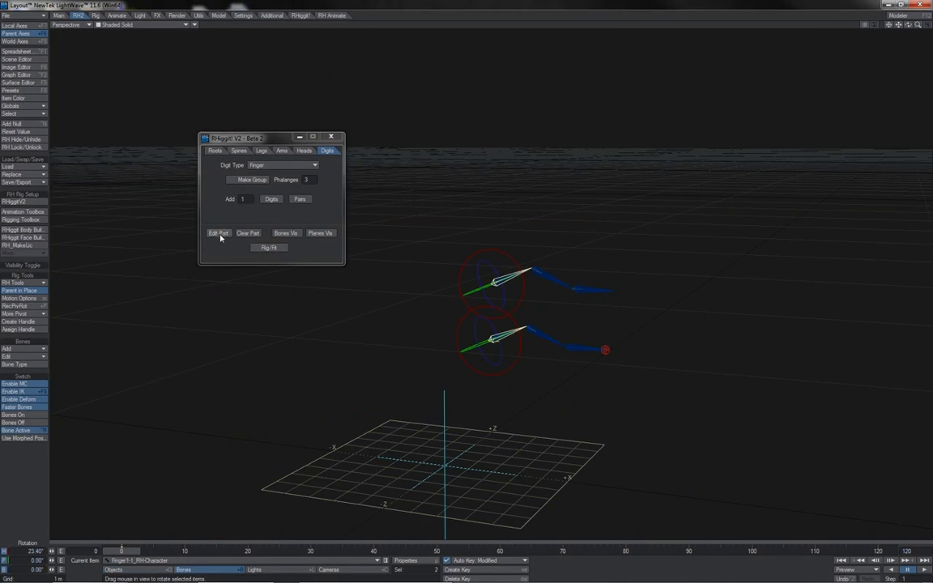
click(217, 233)
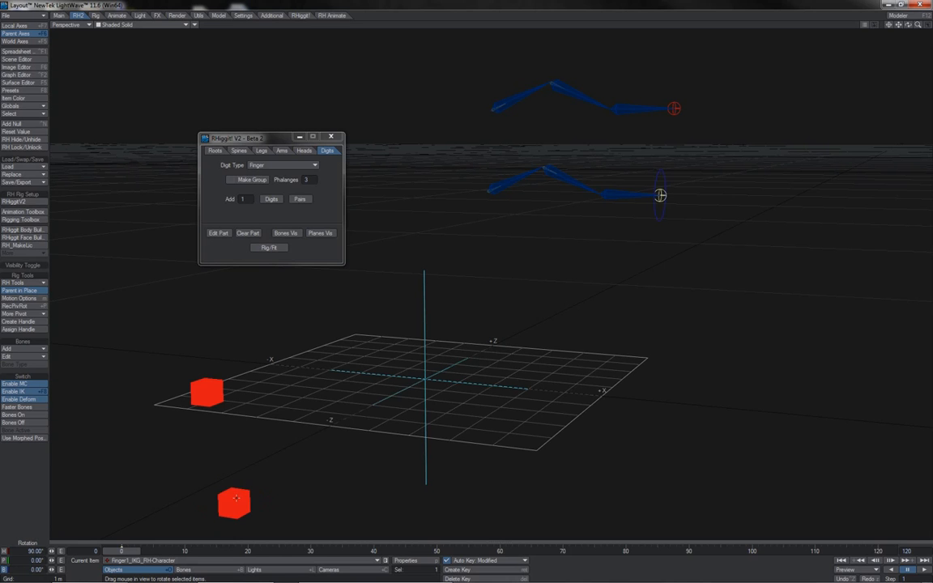
click(233, 501)
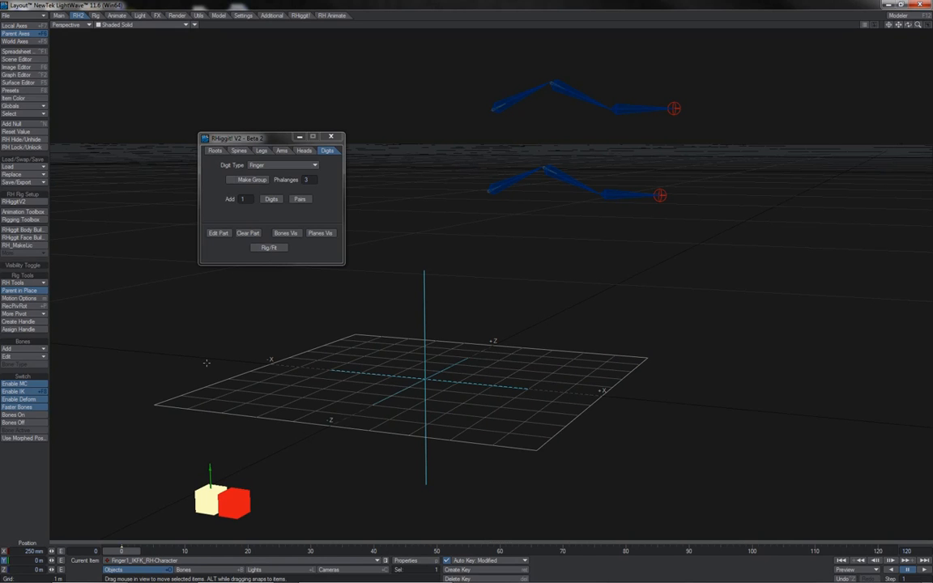
mouse_move(201, 443)
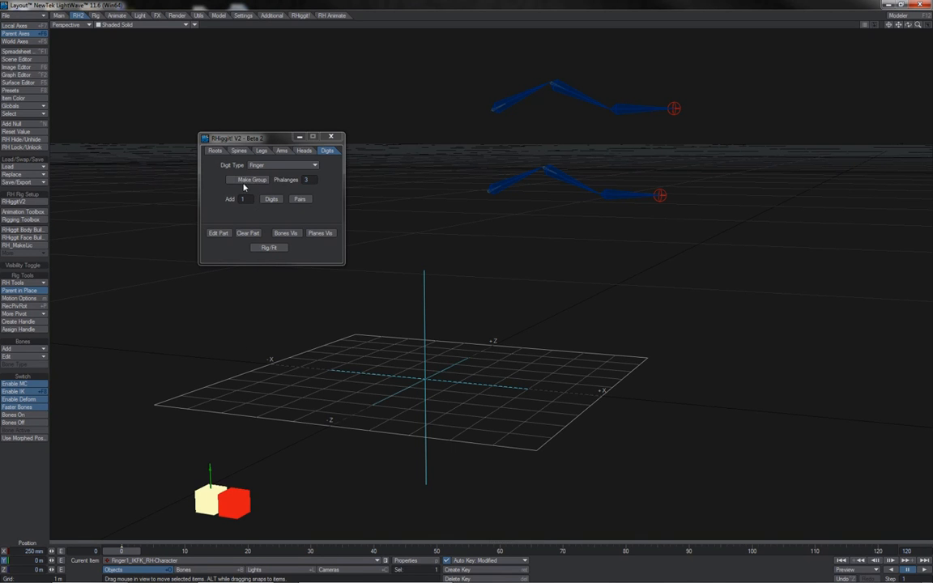
Enable Make Group and add four grouped finger digits sharing one switch.
click(230, 180)
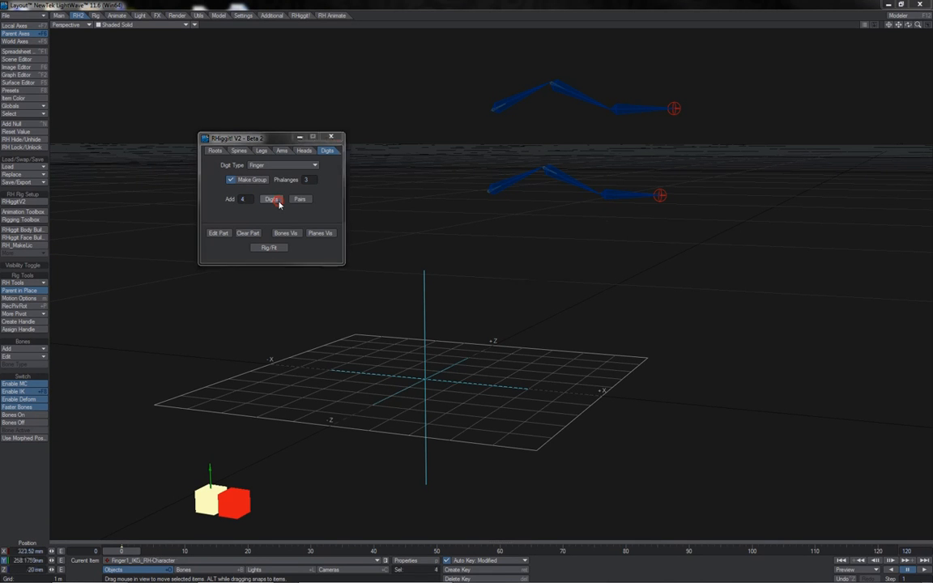
click(272, 199)
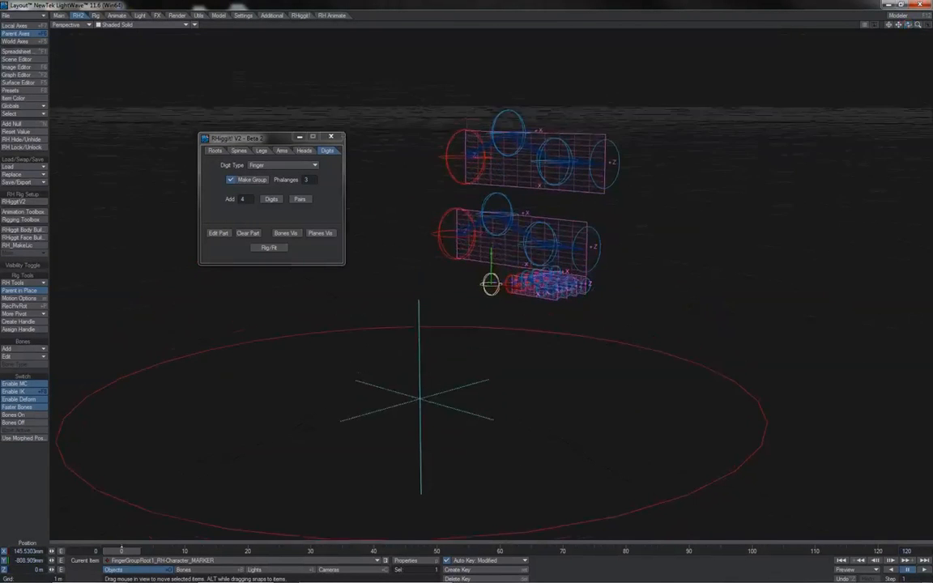
Finish fitting the grouped digits and set all of them to IK/FK control with Set All.
click(269, 248)
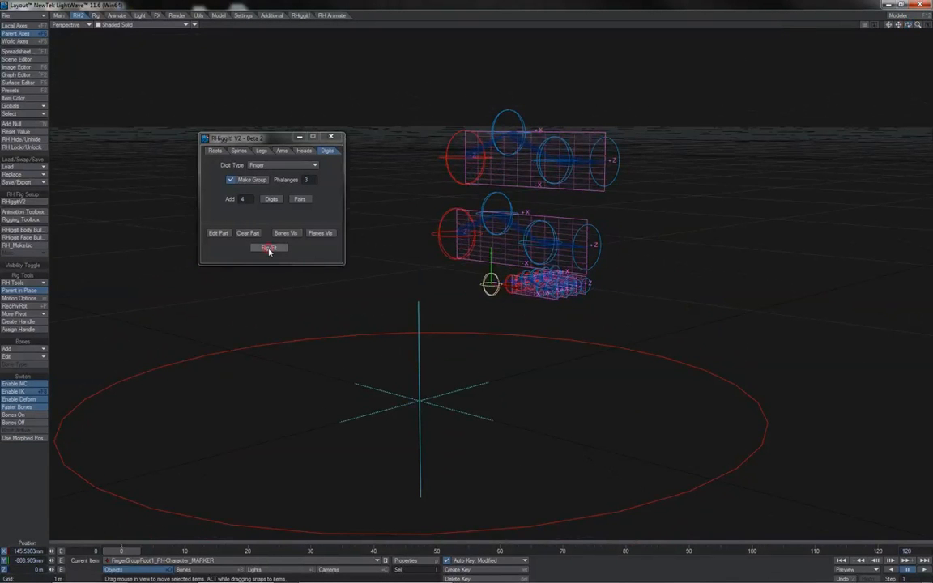
click(269, 246)
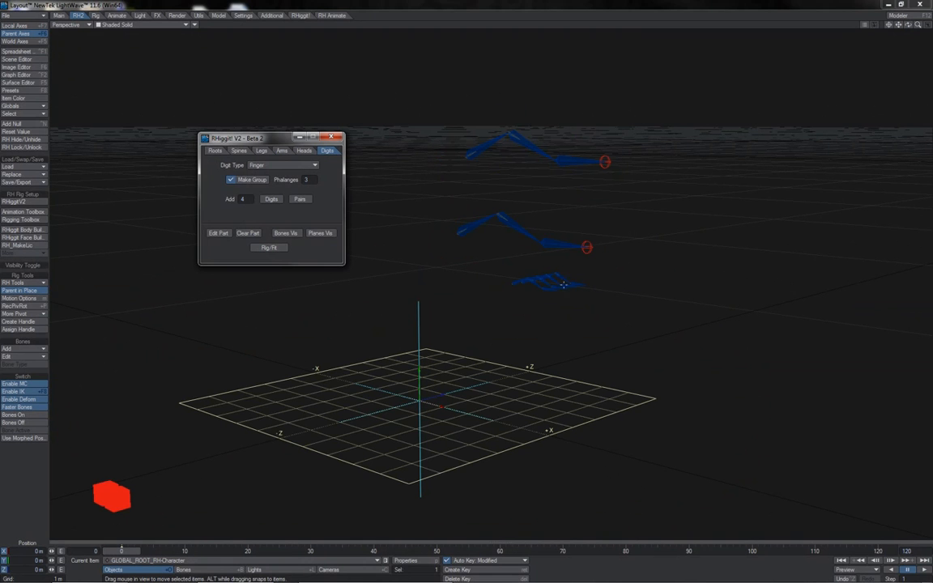
click(550, 283)
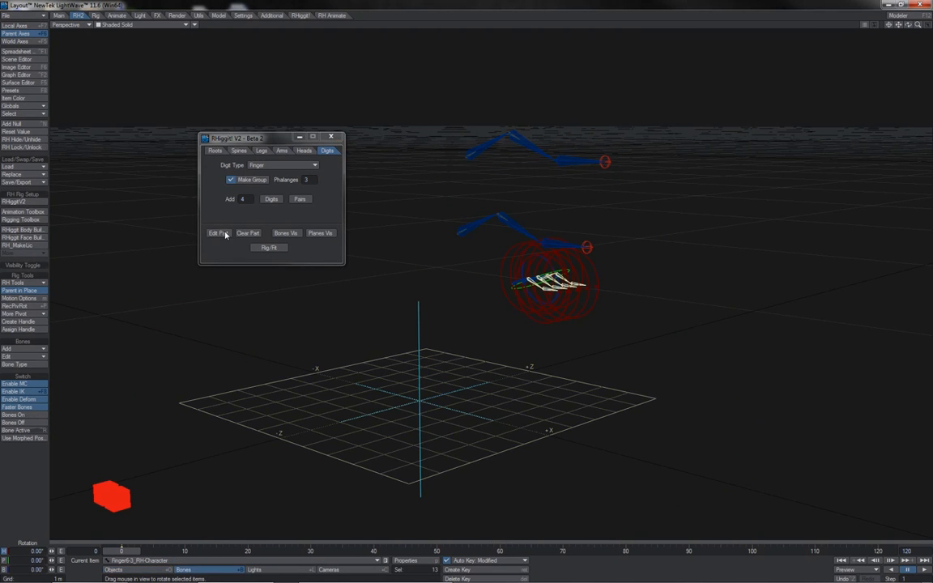
click(217, 233)
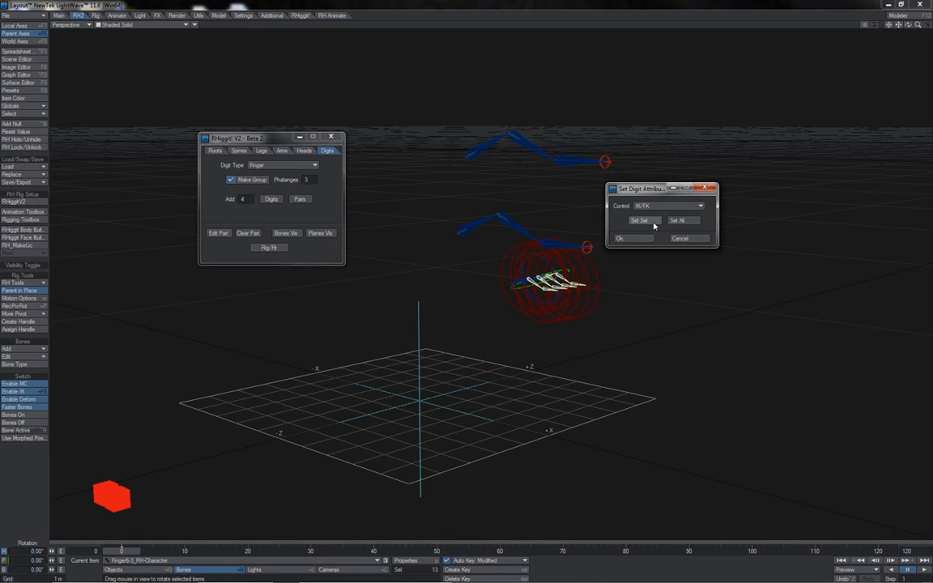
click(637, 220)
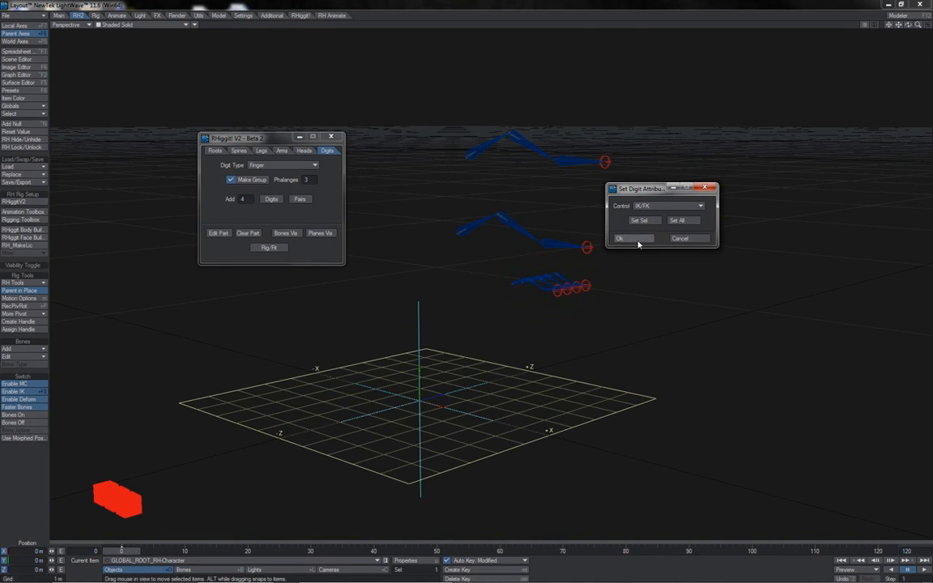
click(620, 238)
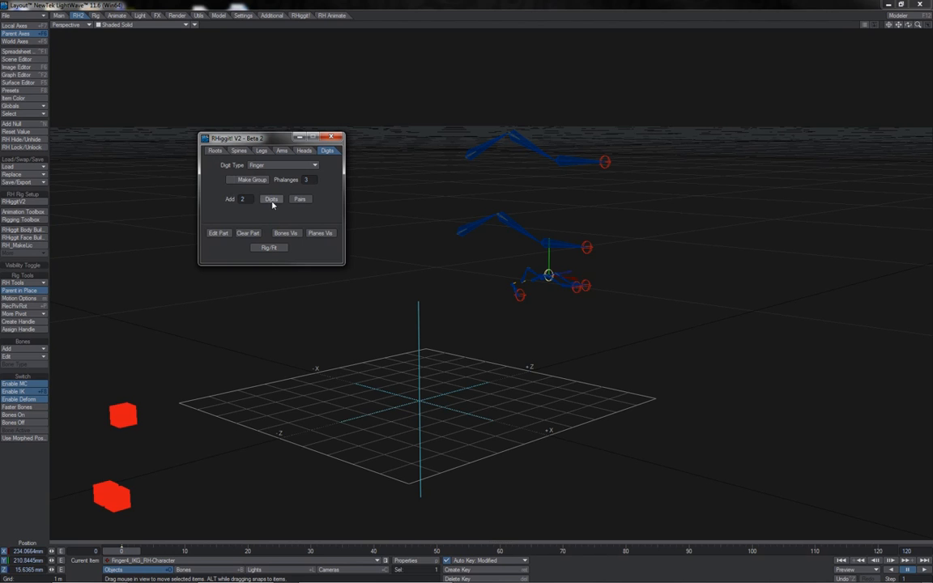
Add two new digits and parent them under the finger group root.
click(272, 199)
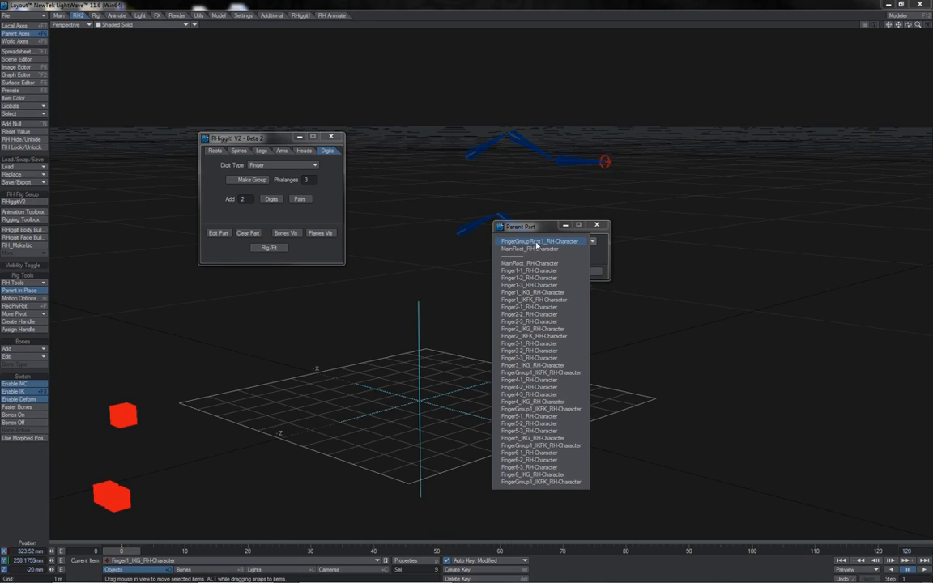
click(541, 240)
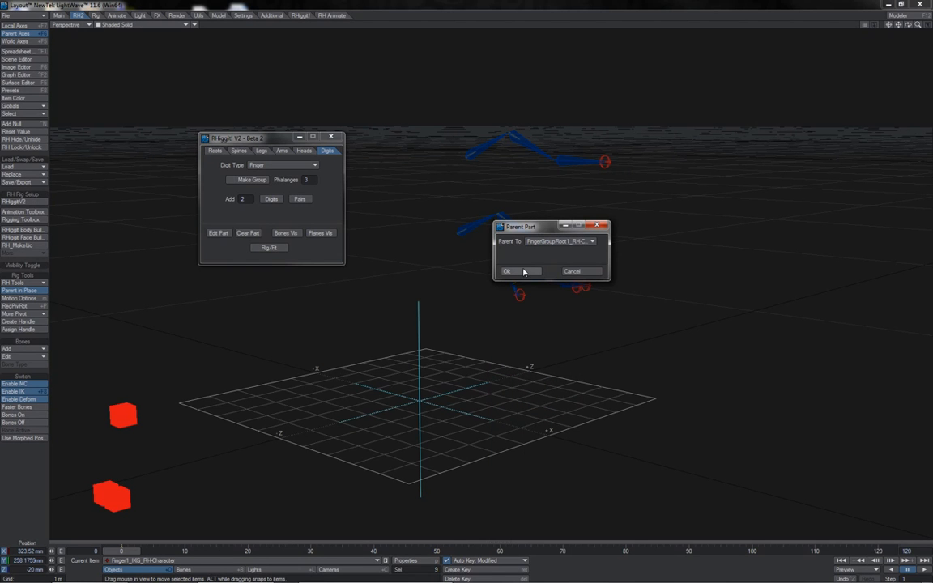
click(506, 271)
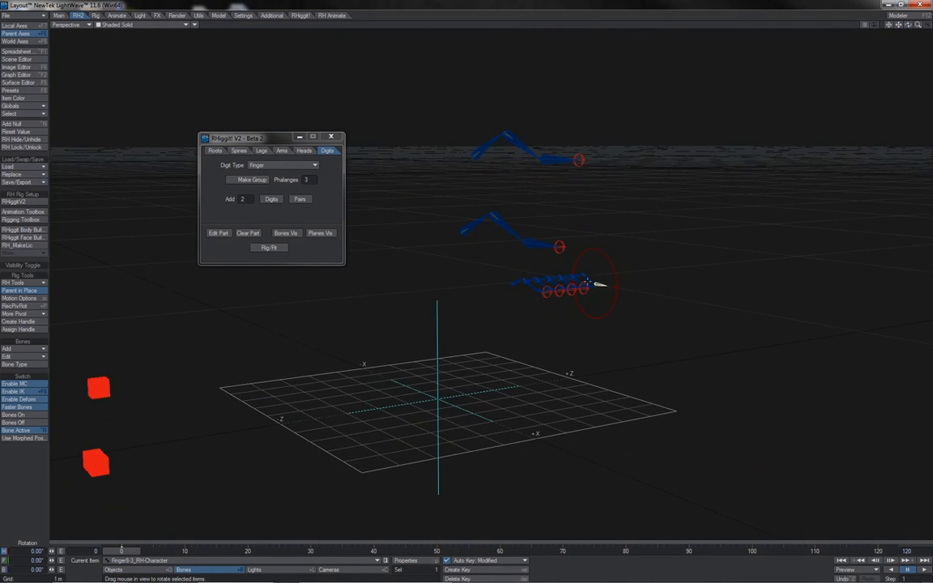
Select the newly added digits and confirm their control attributes.
click(219, 233)
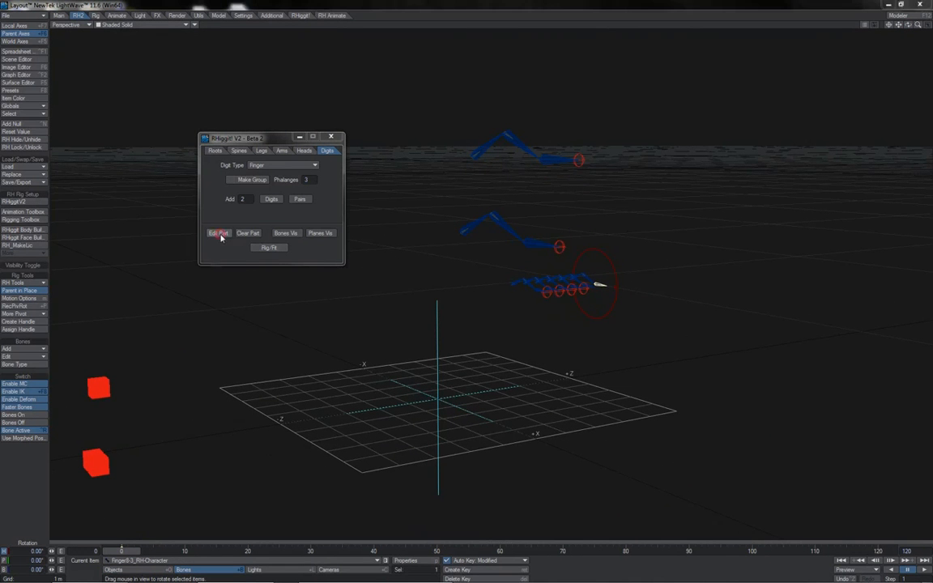
click(218, 233)
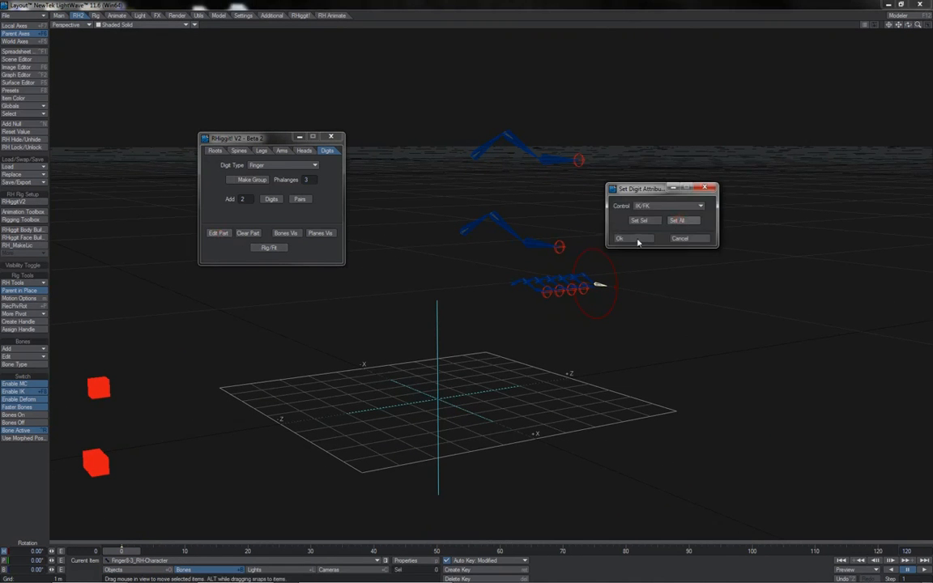
click(620, 236)
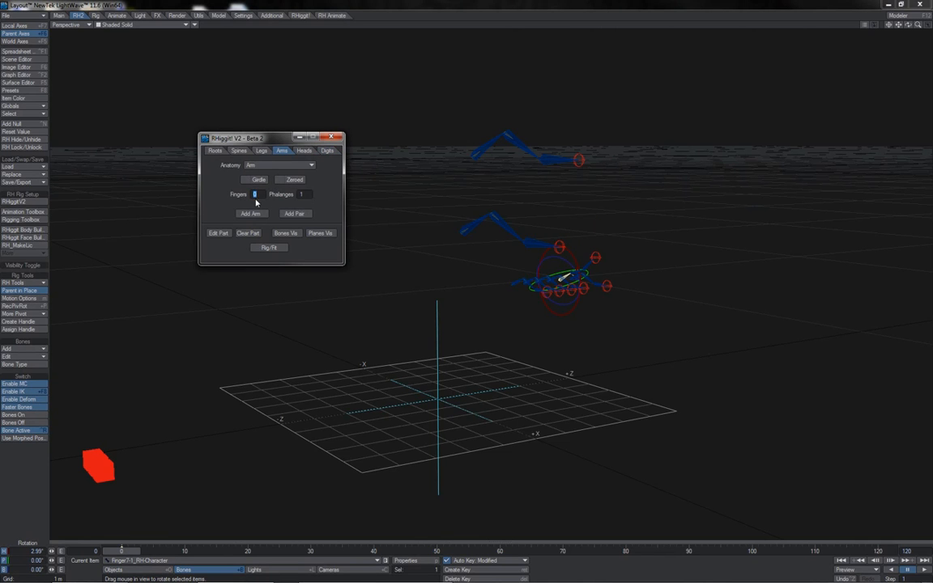
Browse the leg and toe part settings, then return to the hand settings with five fingers.
click(262, 151)
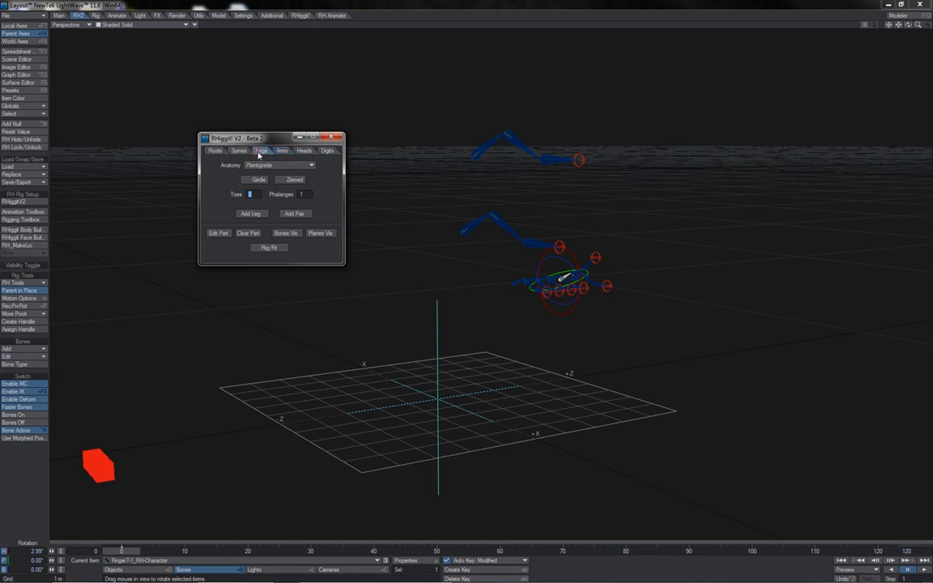
click(261, 151)
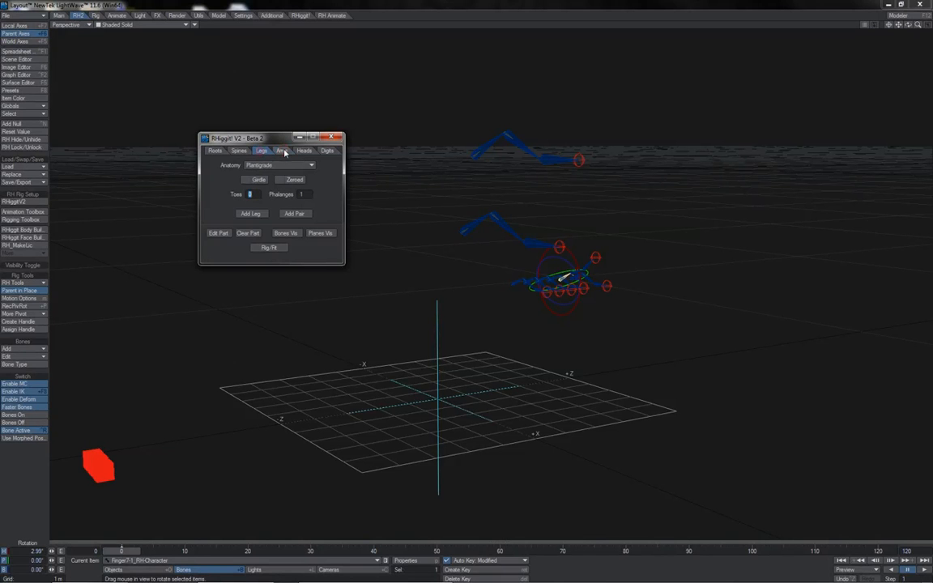
click(278, 150)
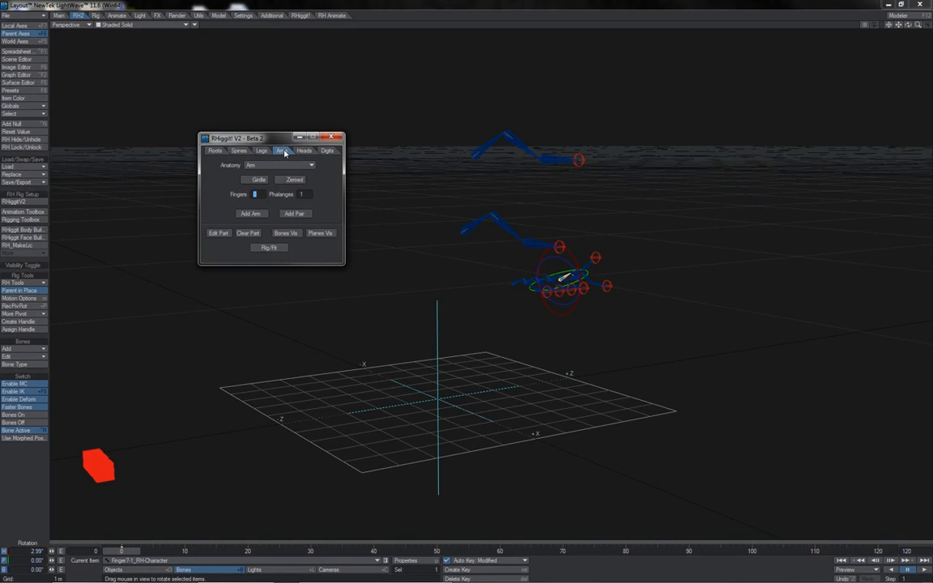